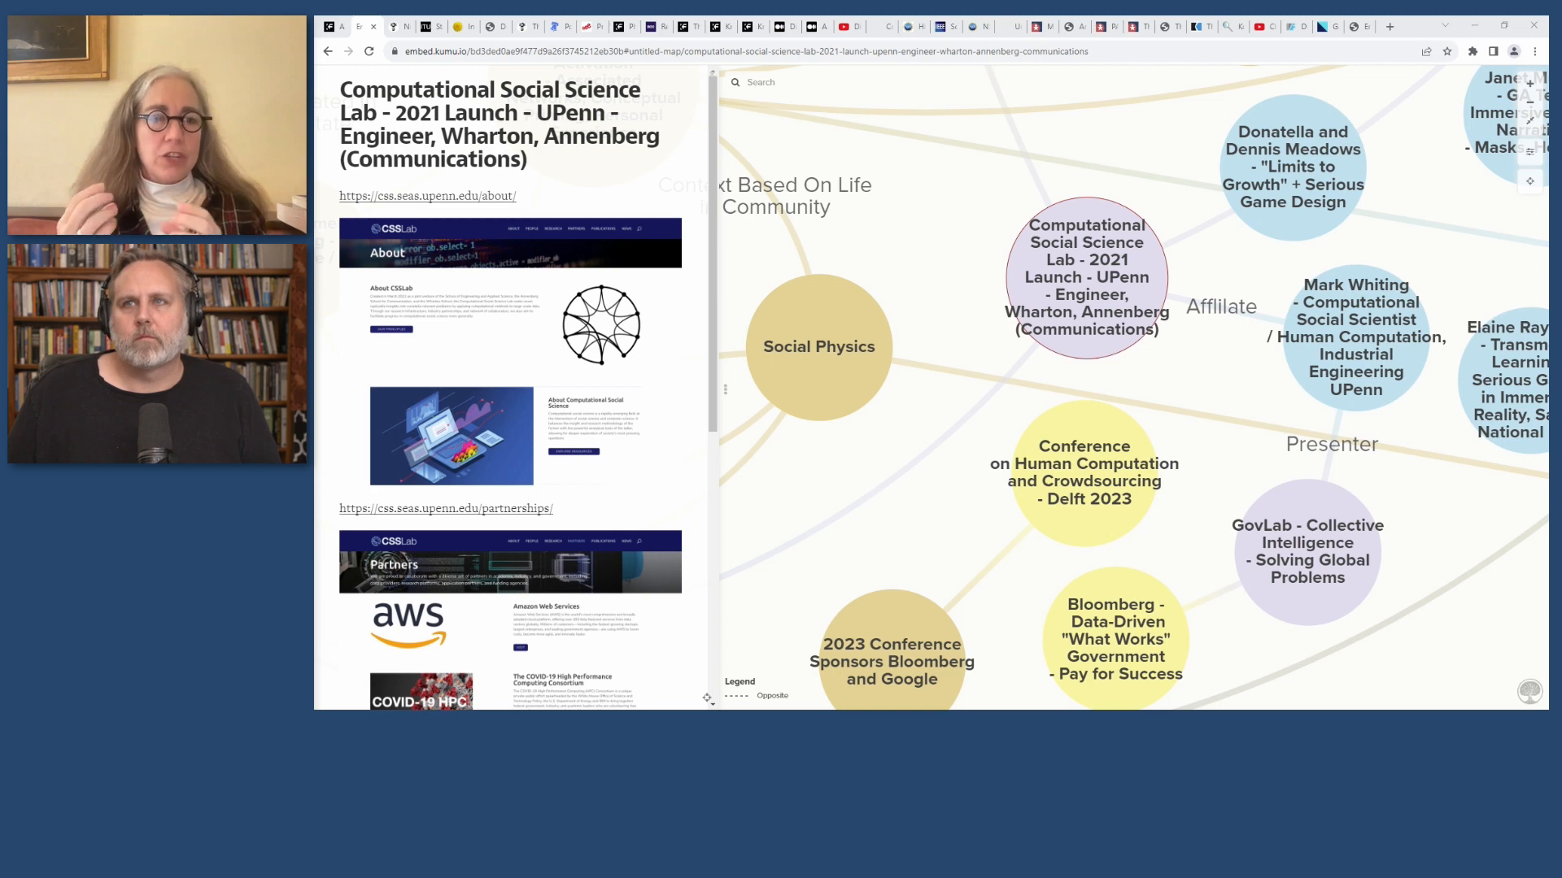
pyautogui.scroll(-3)
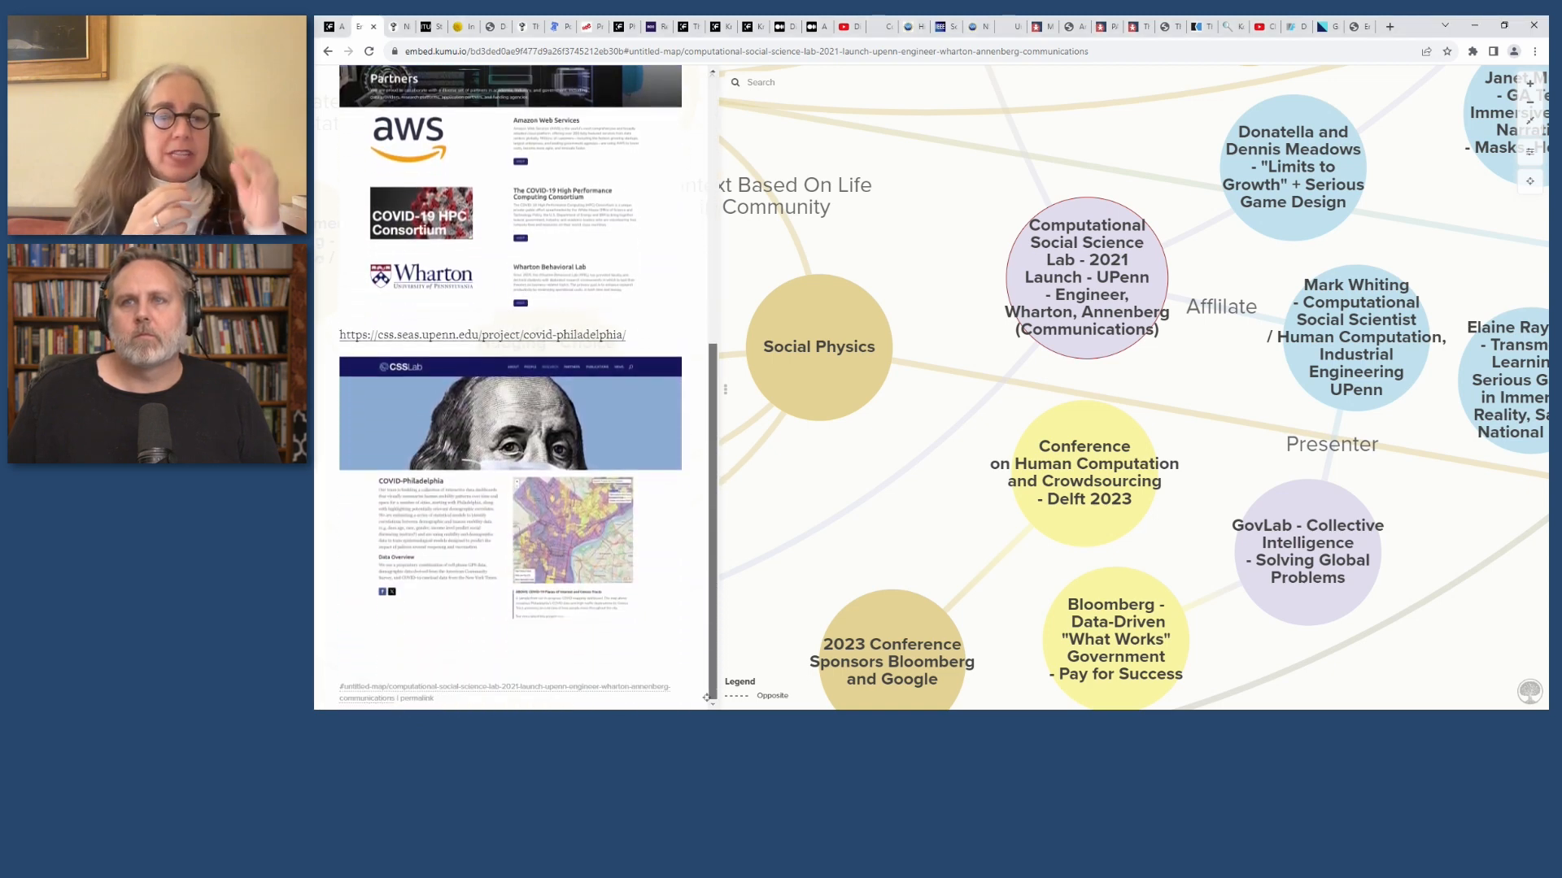